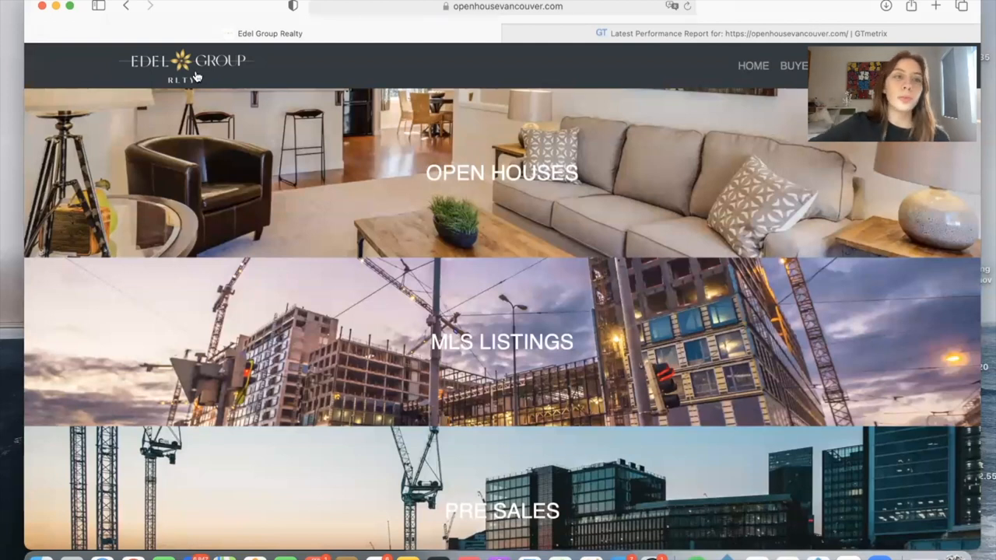
Open a new browser tab for the idxaddons.com dashboard.
click(501, 8)
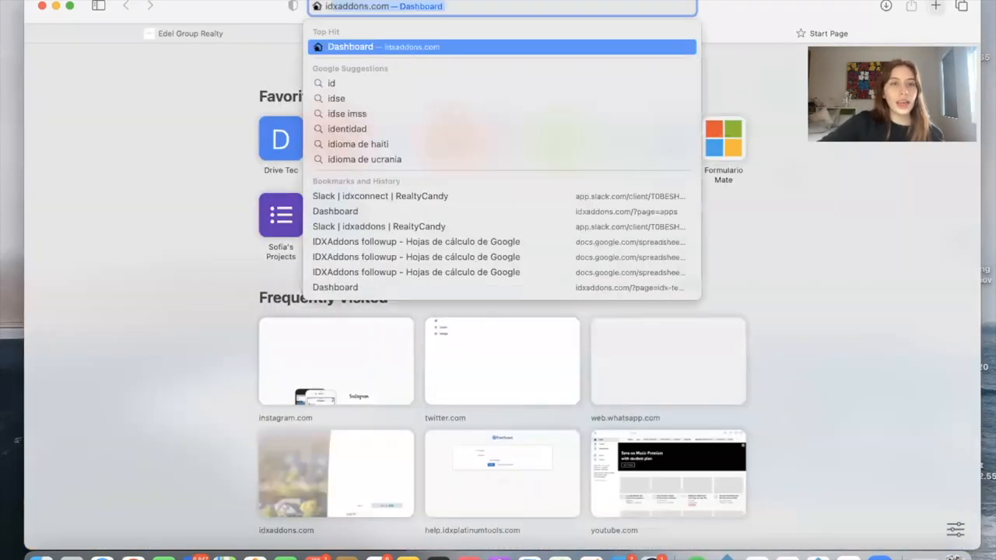
Load the IDX Addons dashboard, browse the PureIDX Acadia designs, then return to Edel Group Realty.
click(359, 46)
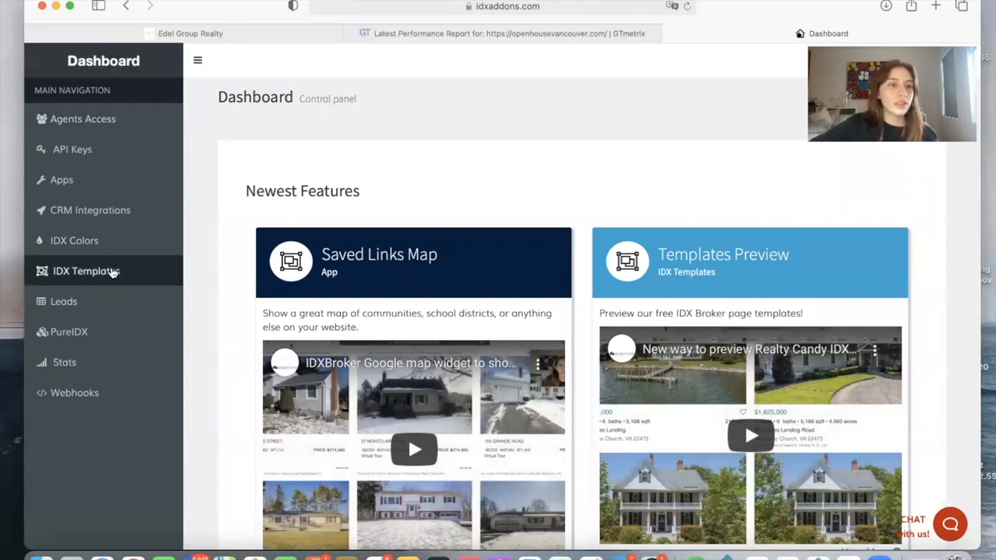
click(68, 331)
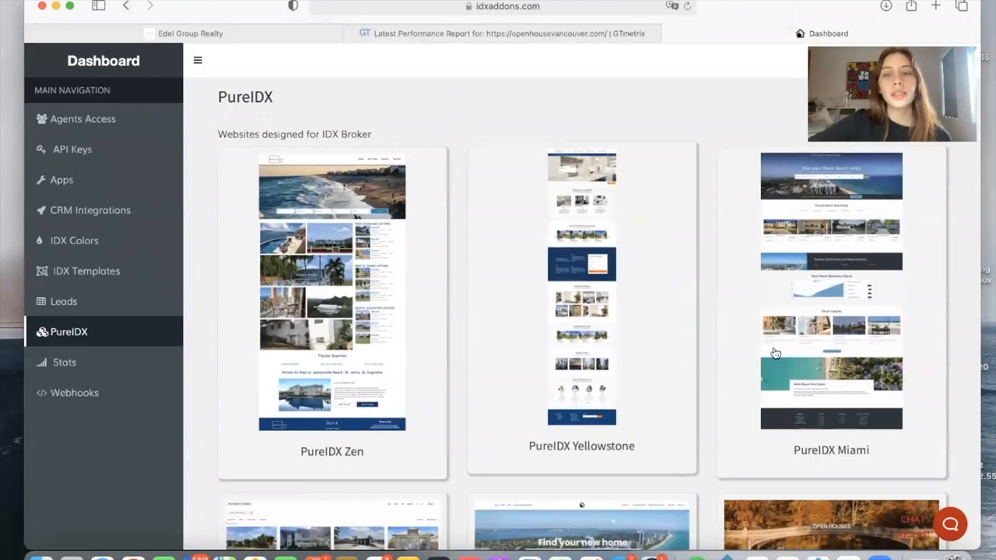
scroll(down, 3)
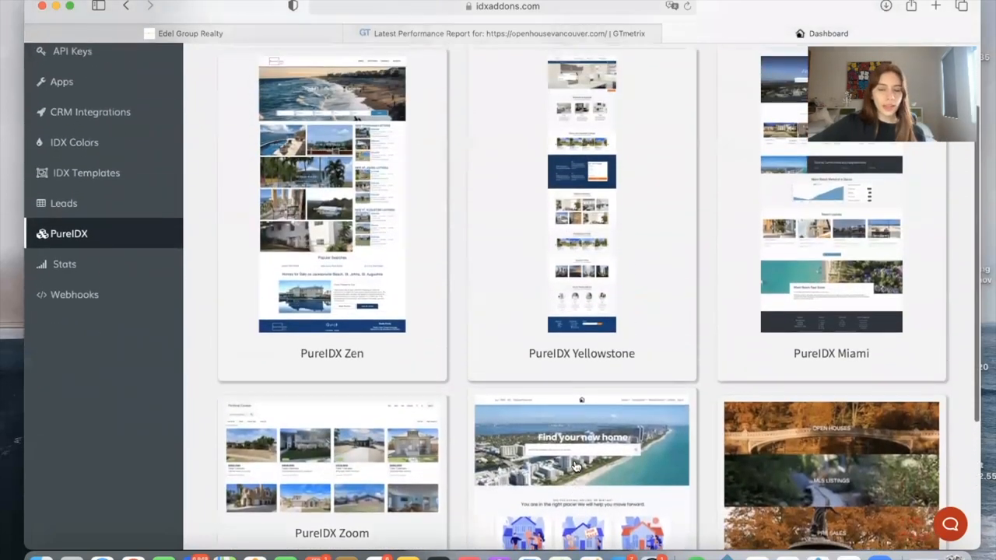
scroll(down, 3)
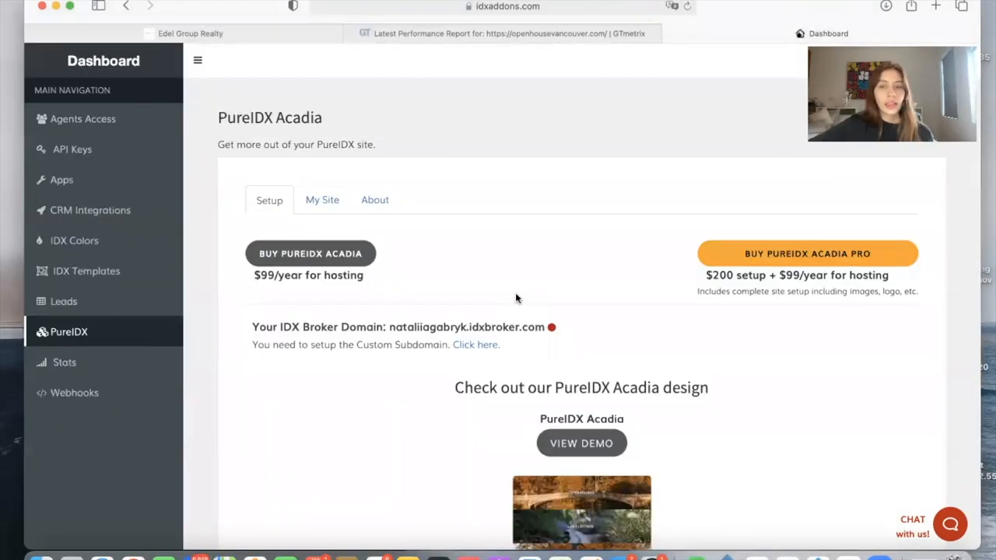
mouse_move(324, 182)
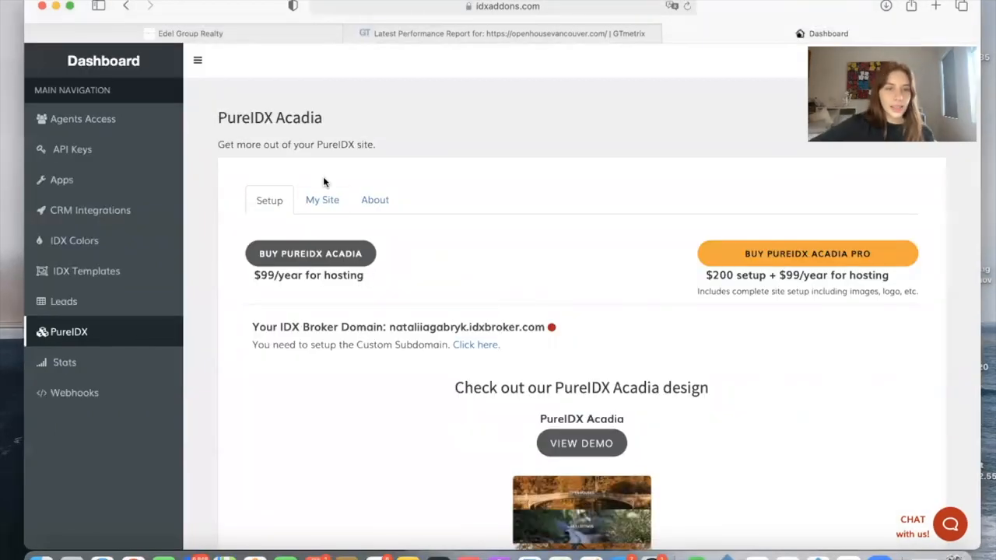
click(322, 200)
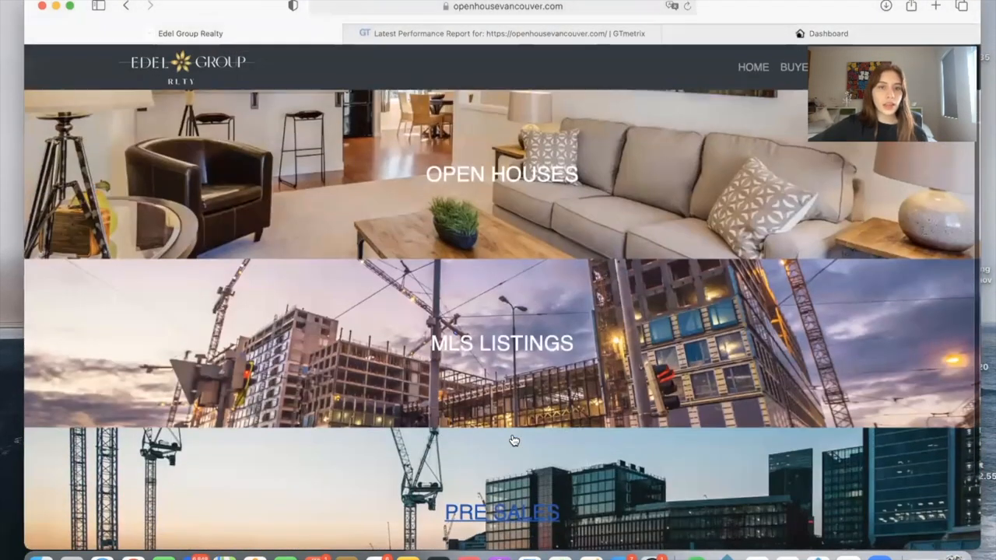
click(499, 173)
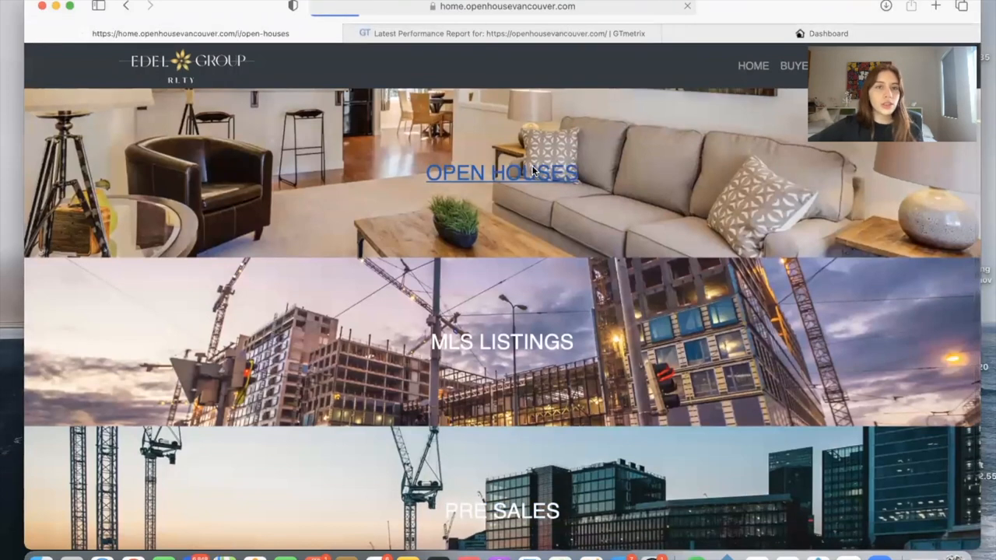
click(498, 173)
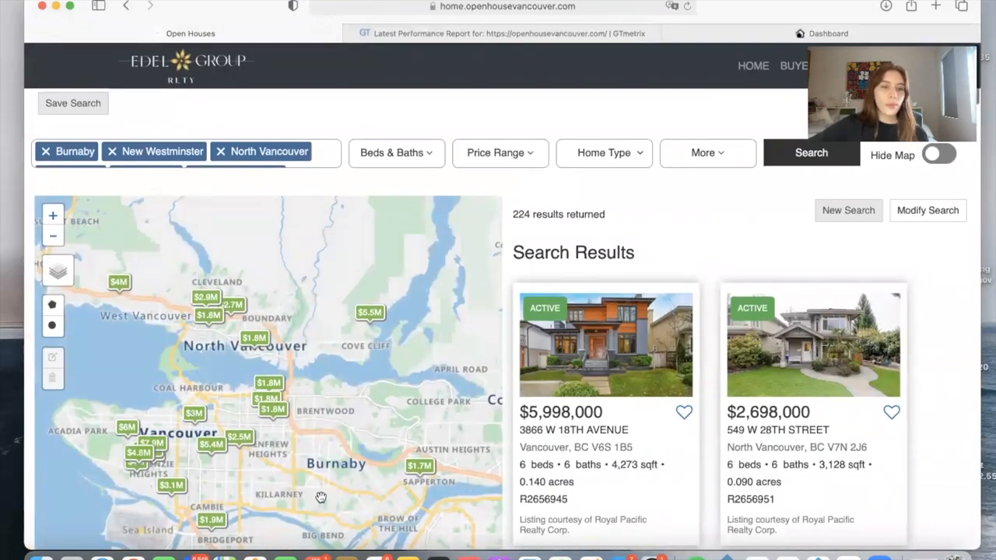
scroll(down, 3)
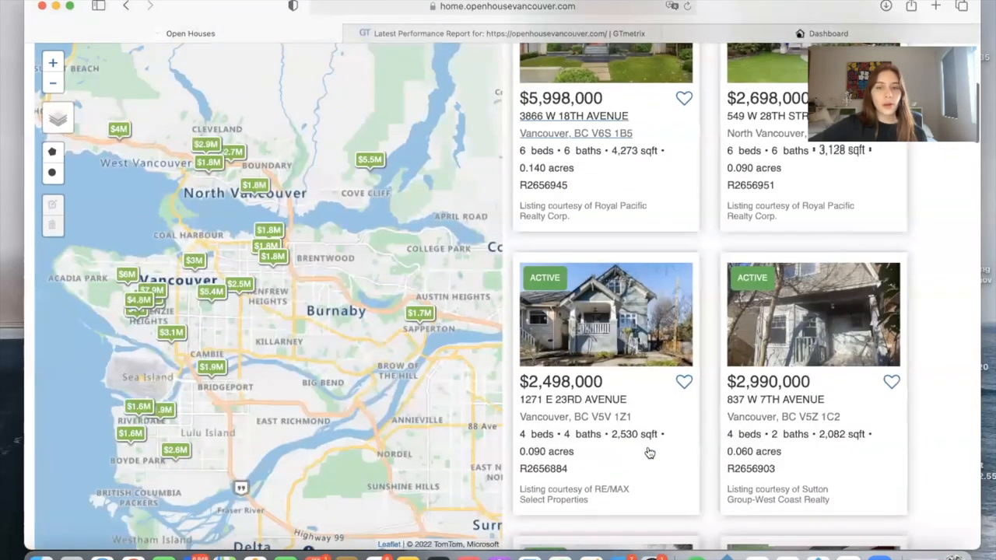
scroll(down, 3)
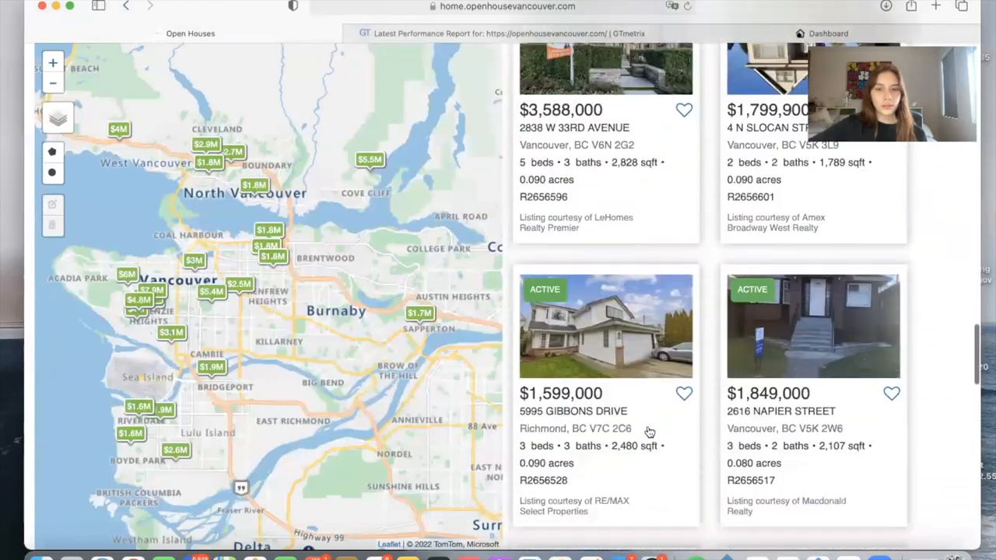
scroll(up, 3)
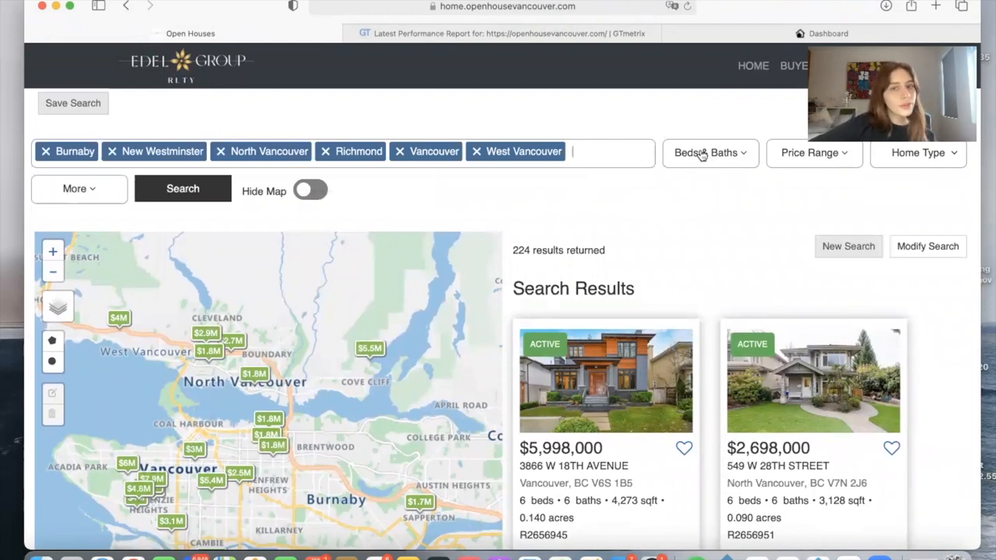
click(708, 152)
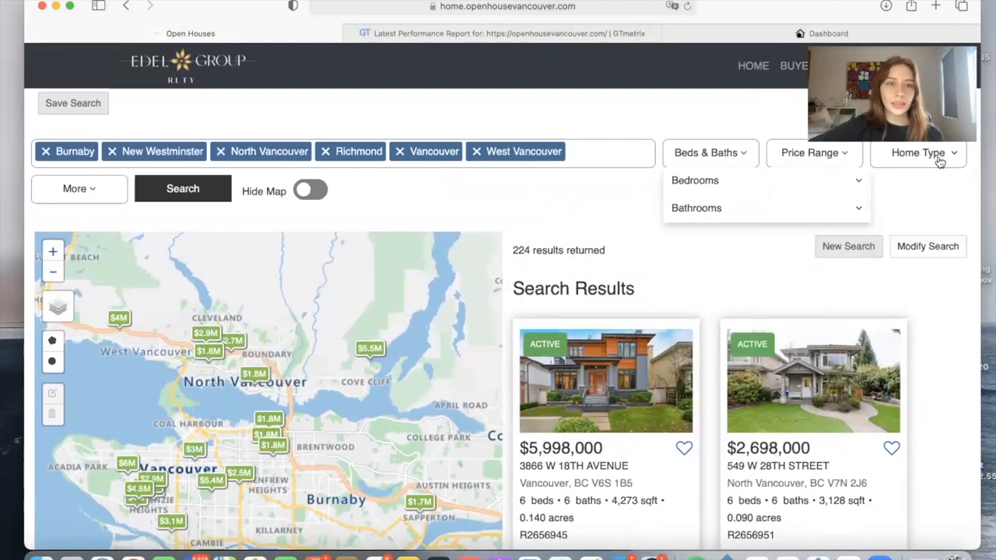
scroll(down, 3)
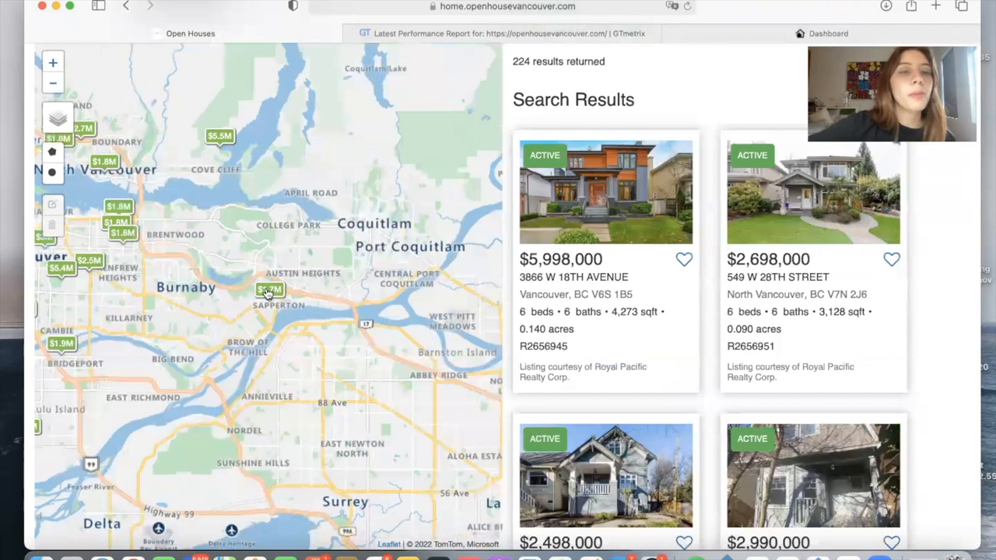
click(269, 290)
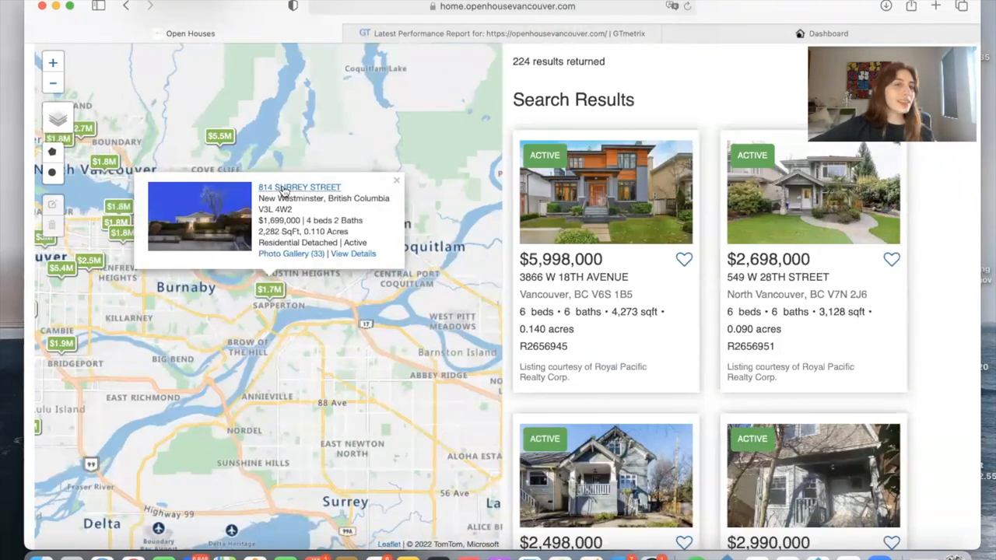
click(299, 187)
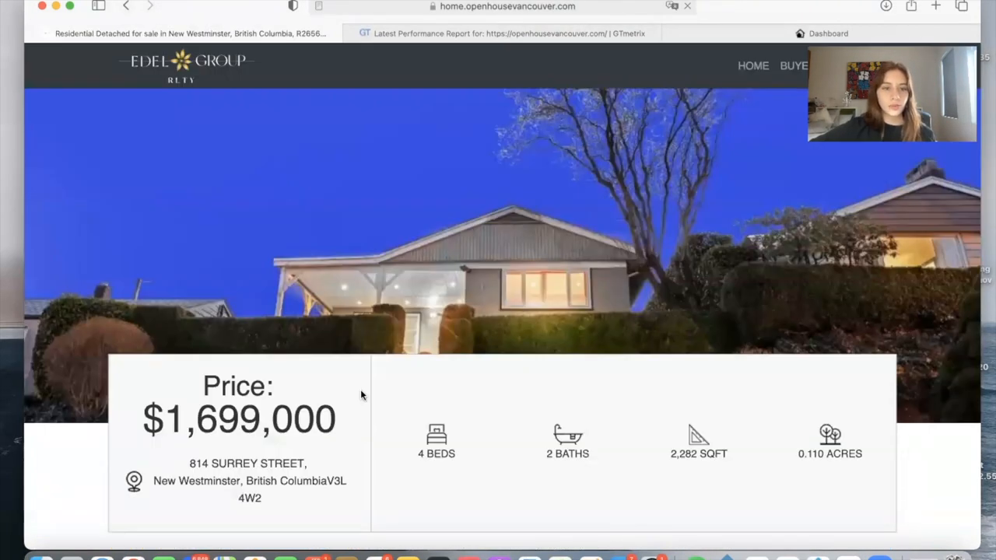
scroll(down, 3)
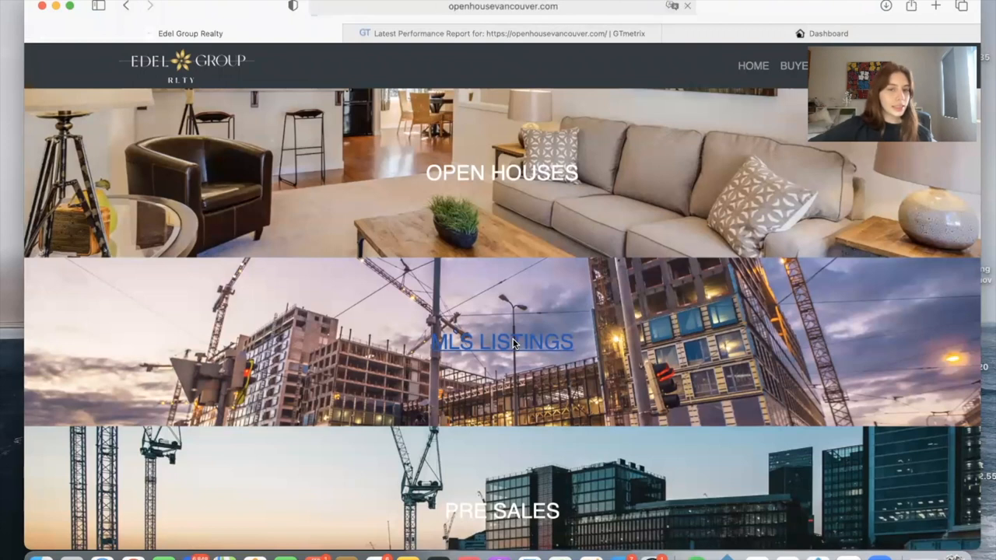
click(502, 342)
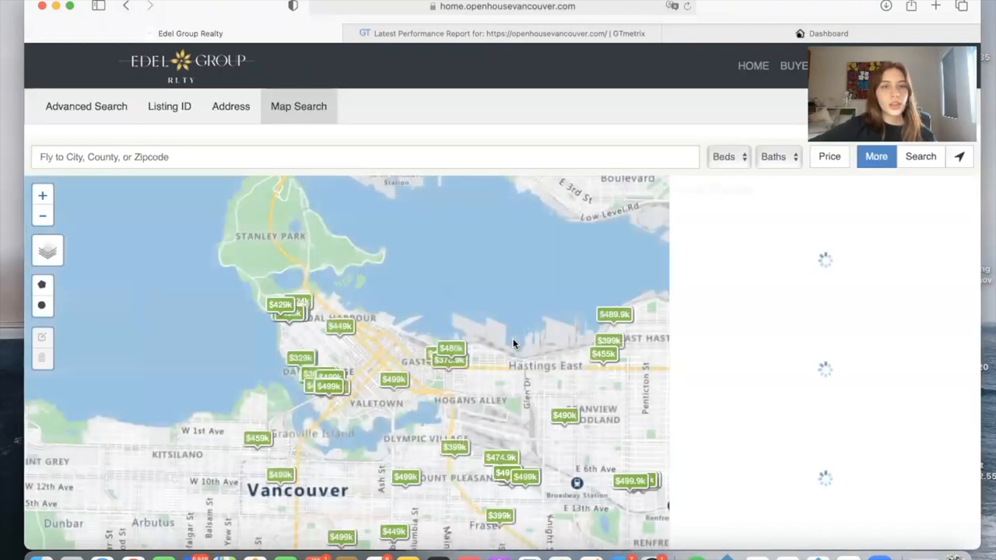
scroll(down, 3)
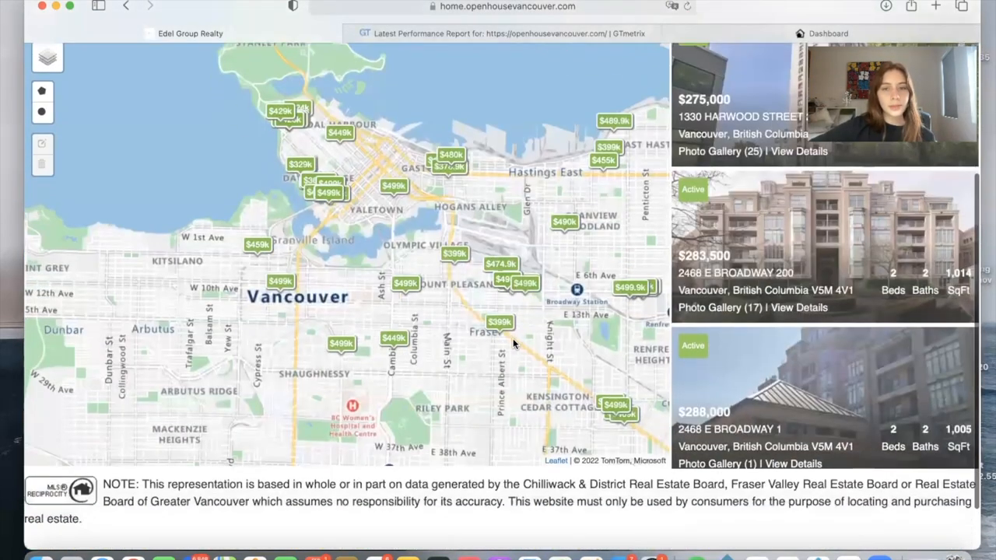
scroll(down, 3)
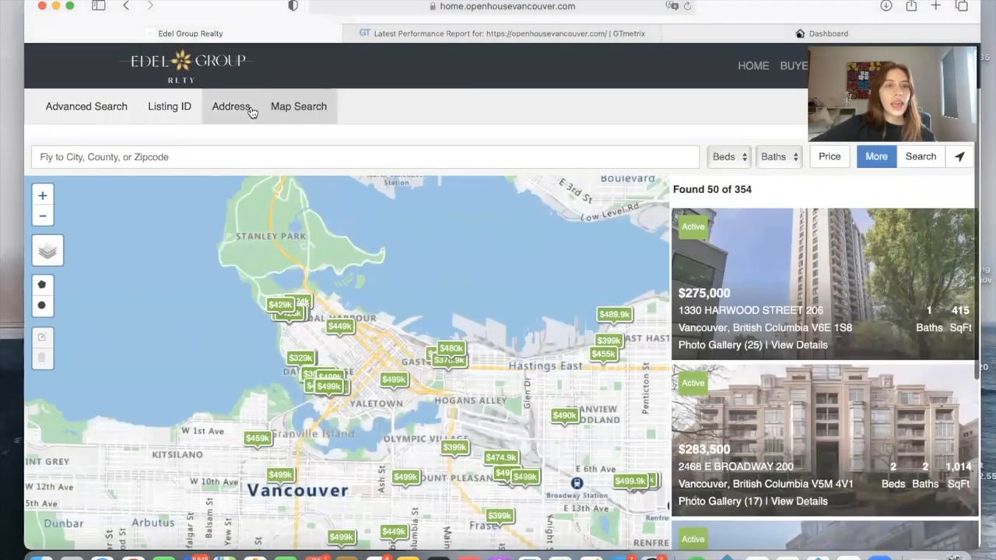
click(231, 106)
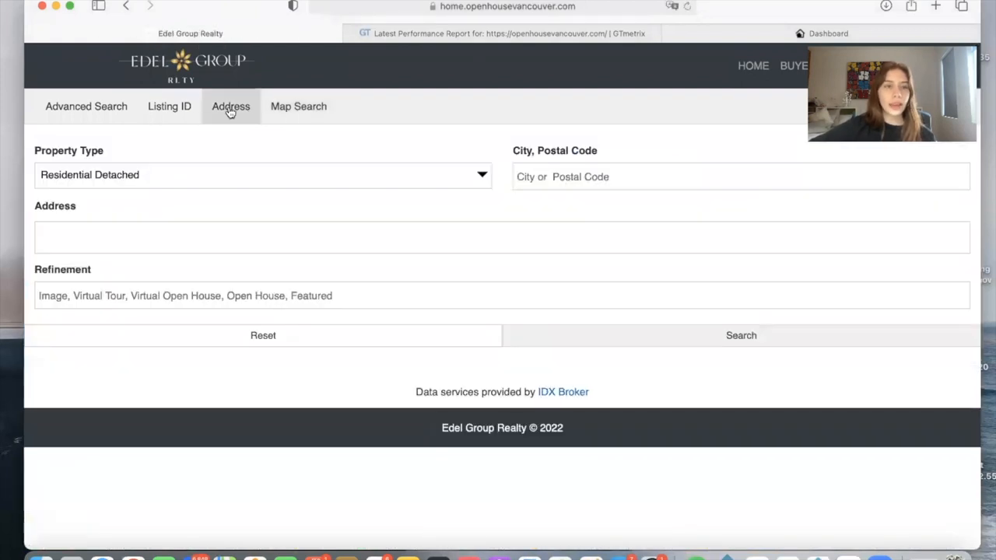
click(168, 107)
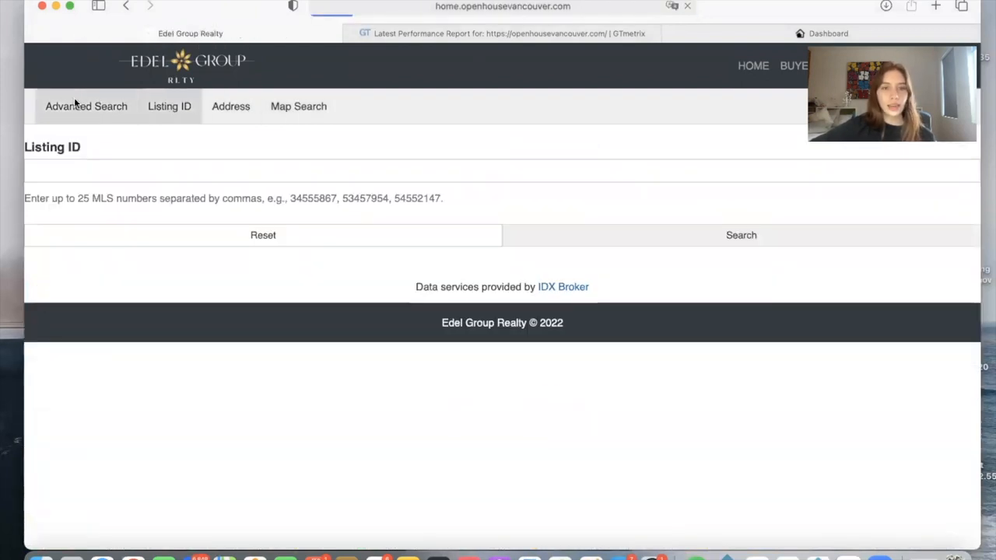
click(85, 106)
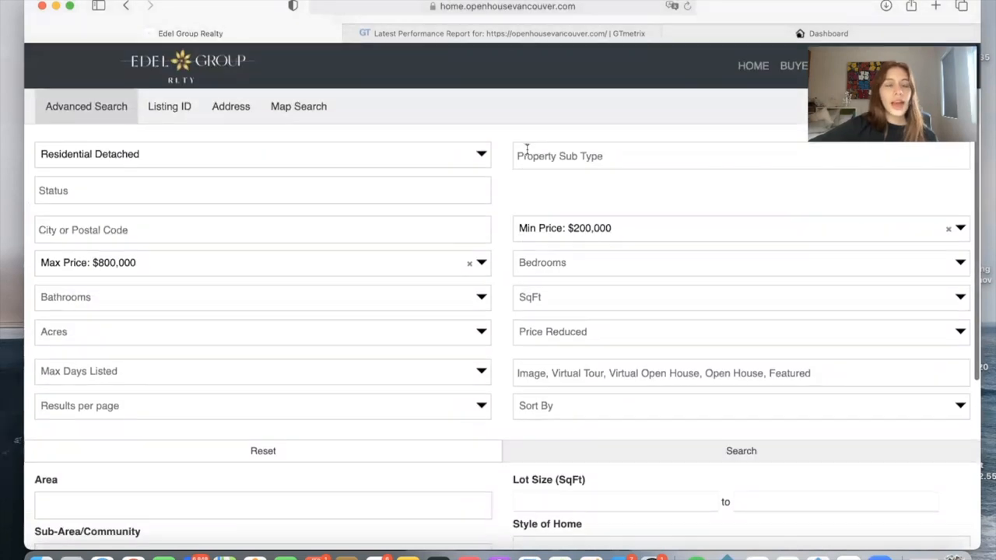
scroll(down, 3)
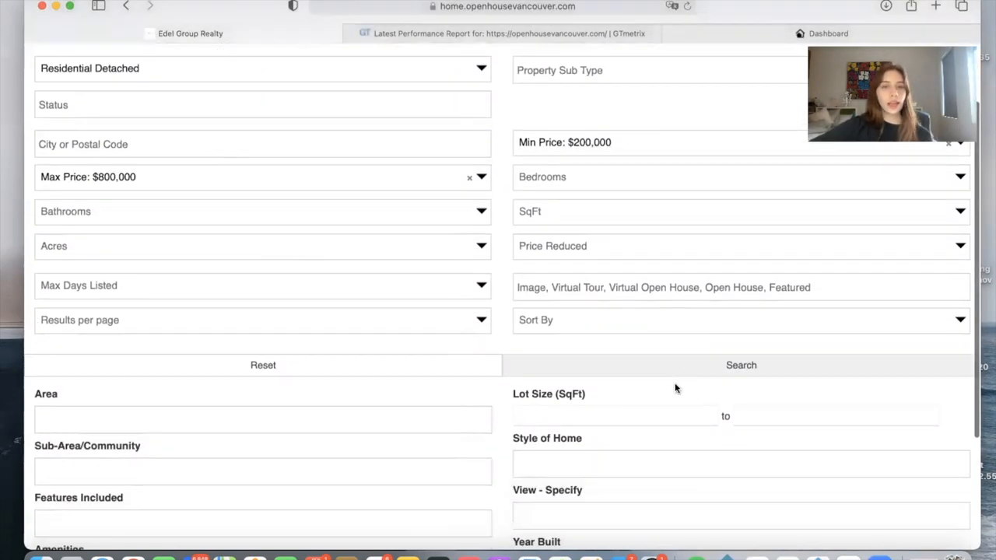
click(740, 246)
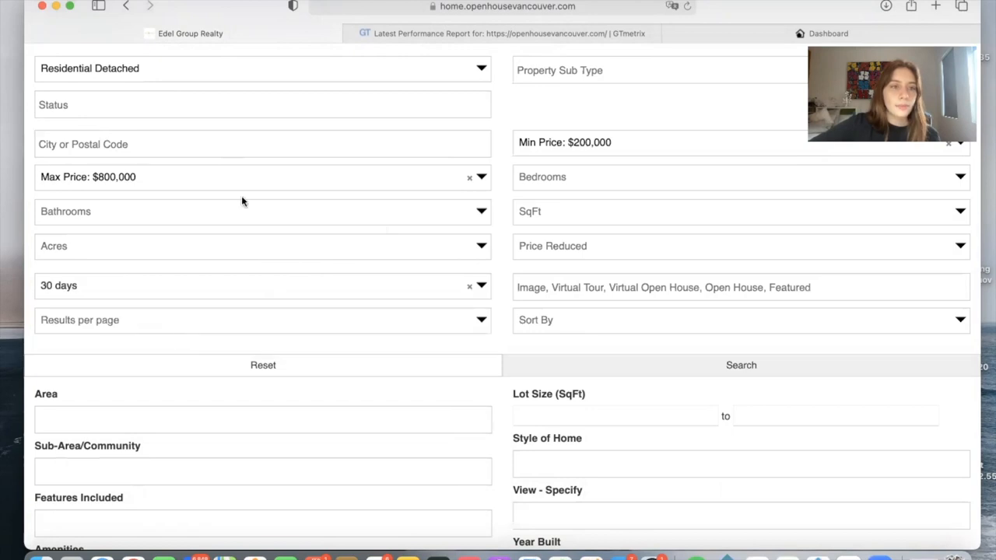
text(a)
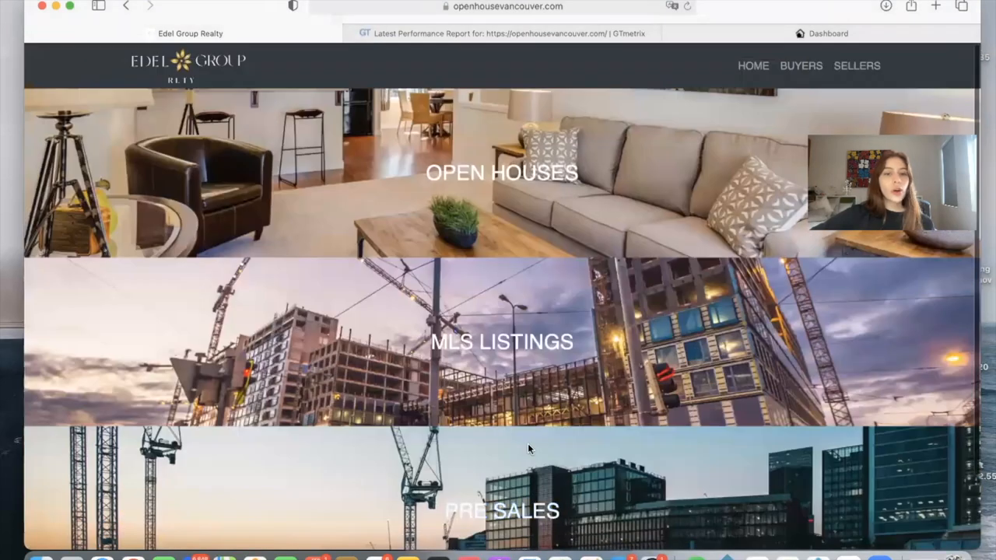
Open Advanced Search from the BUYERS menu to reach the Address search form.
scroll(down, 3)
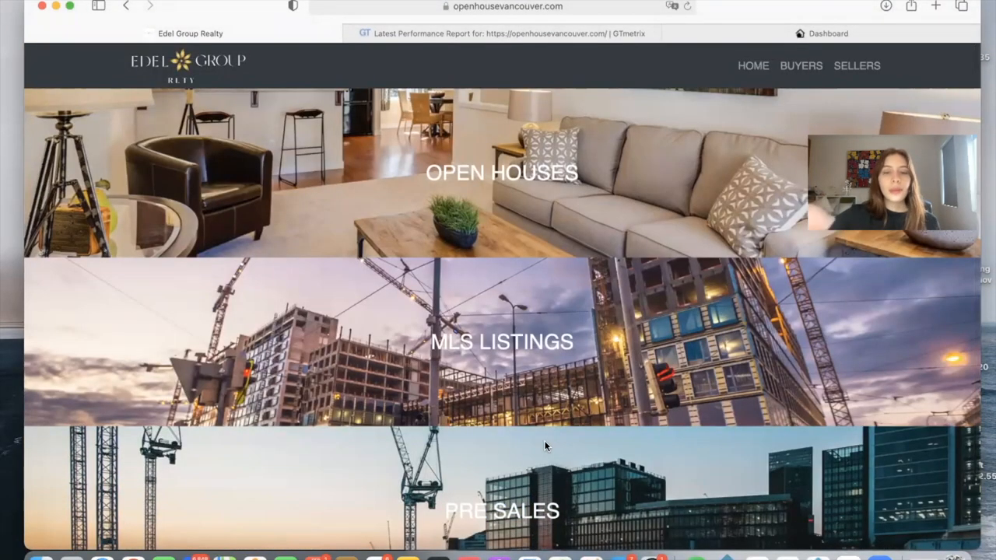
click(777, 66)
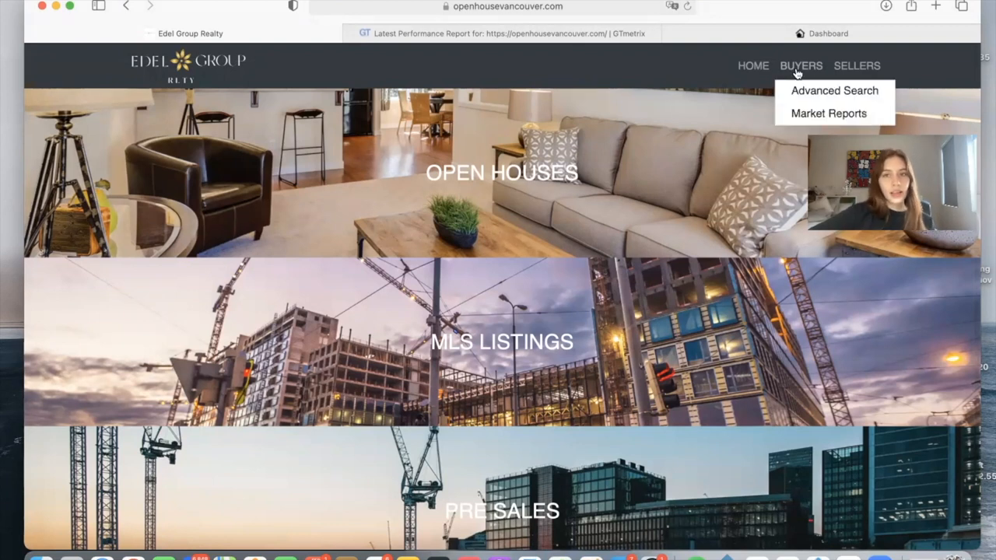
mouse_move(819, 95)
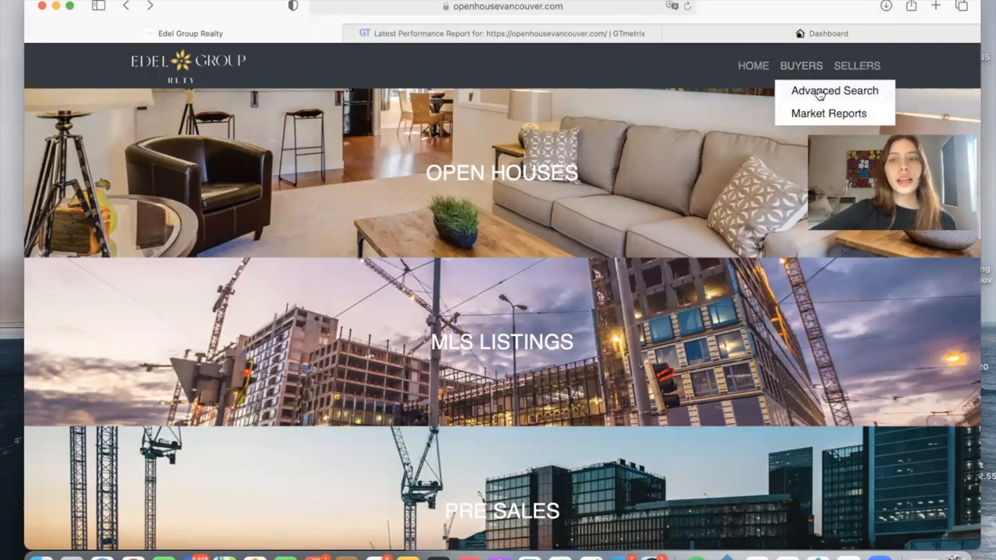
click(831, 90)
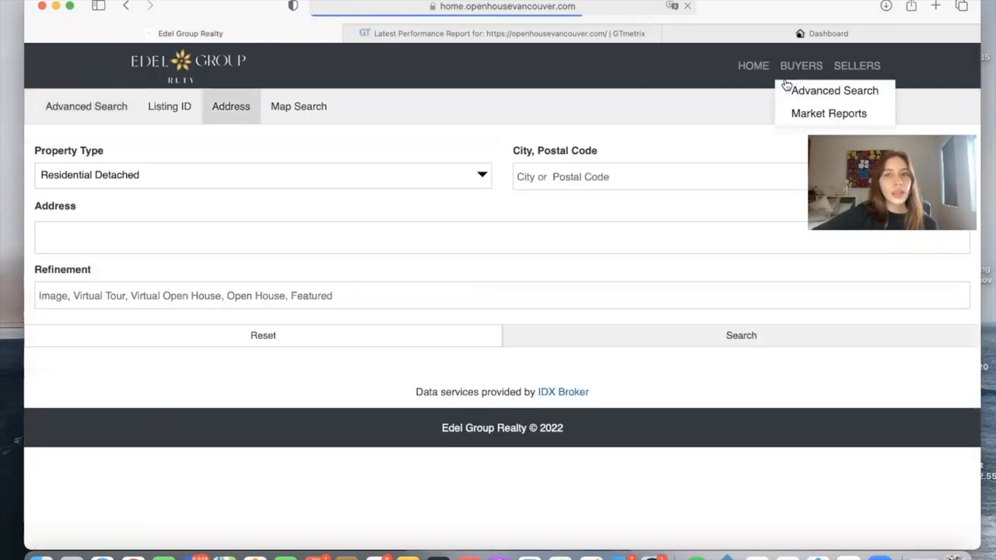
Open the Real Estate Market Reports page and enter 'Anmore' as the location.
click(827, 113)
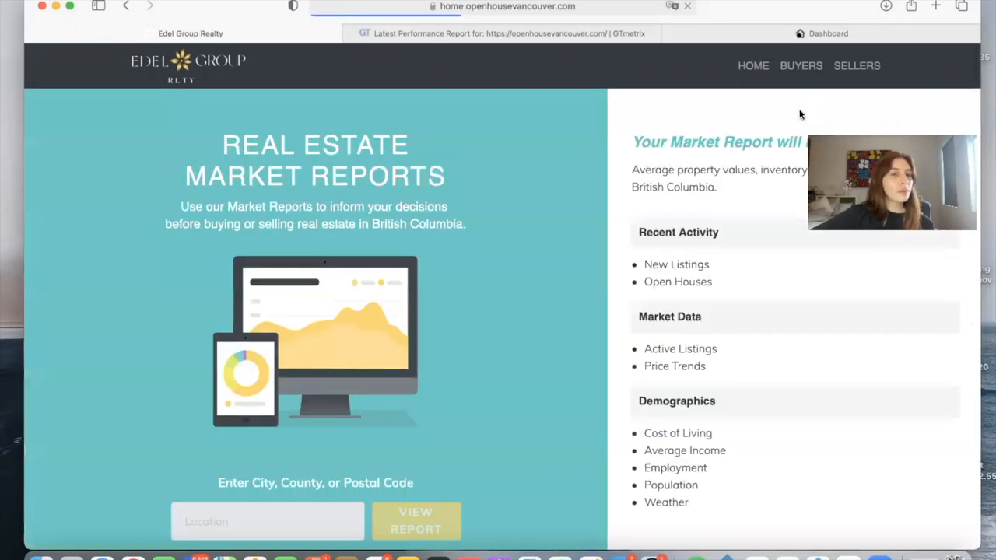
scroll(down, 3)
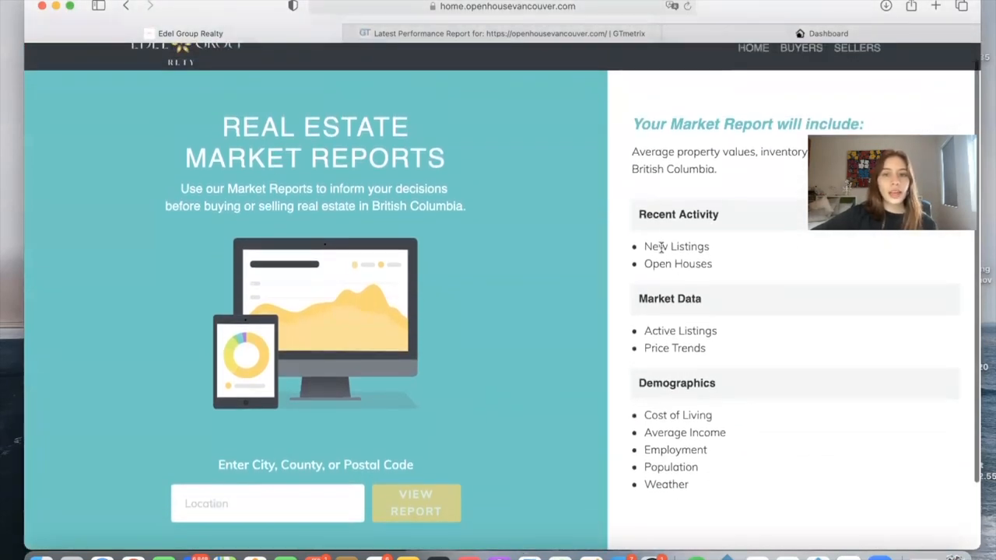
mouse_move(658, 334)
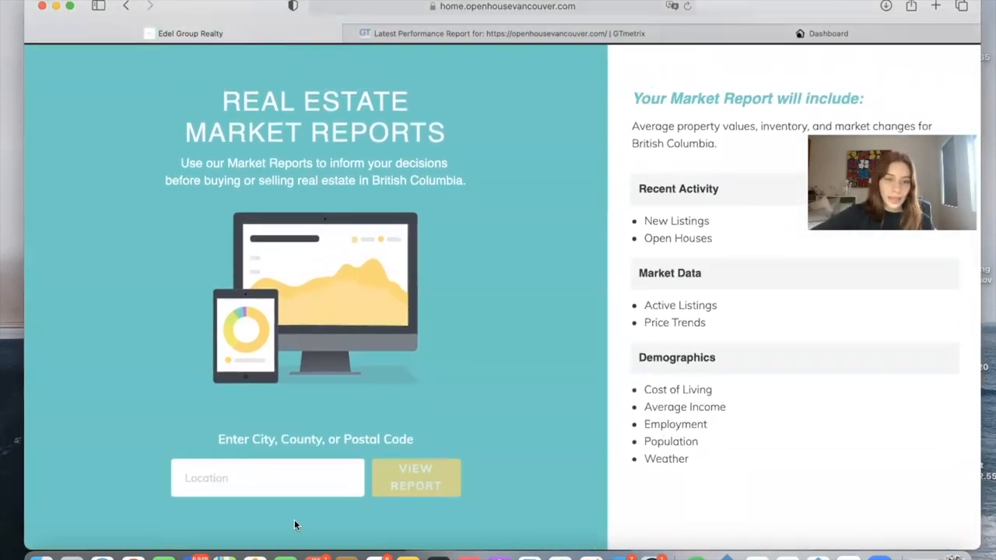
click(265, 477)
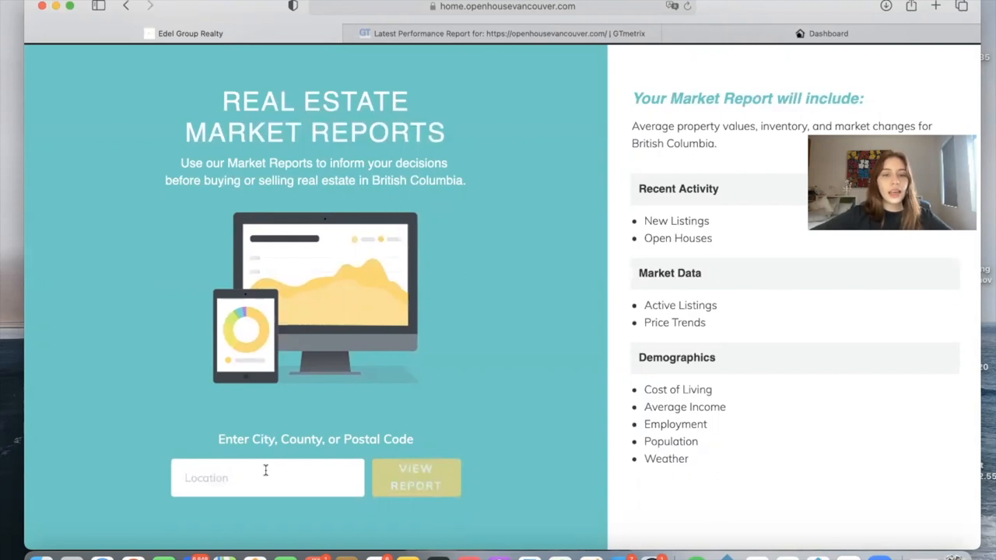
text(a)
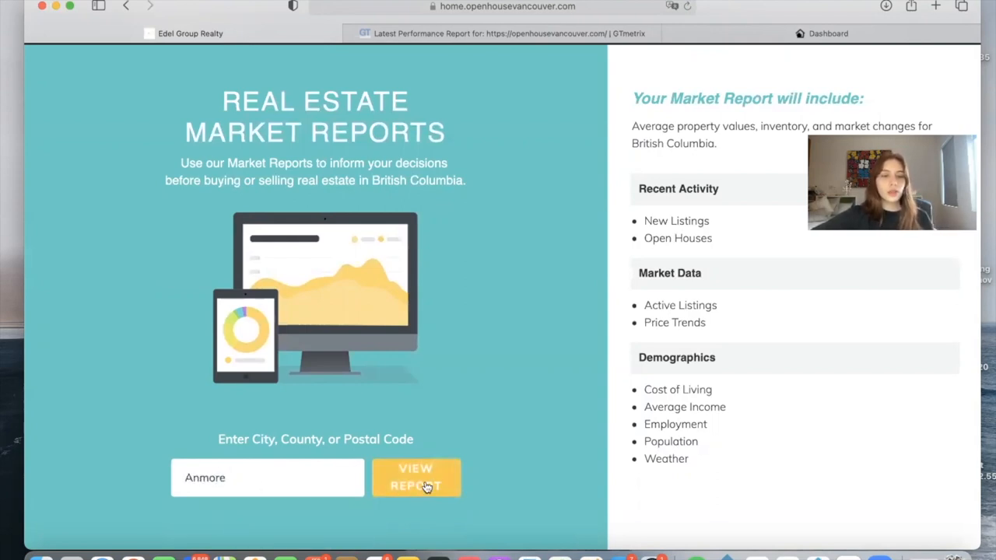
View the Anmore report's listings and demographics, then select 'Anmore' in the heading.
click(416, 477)
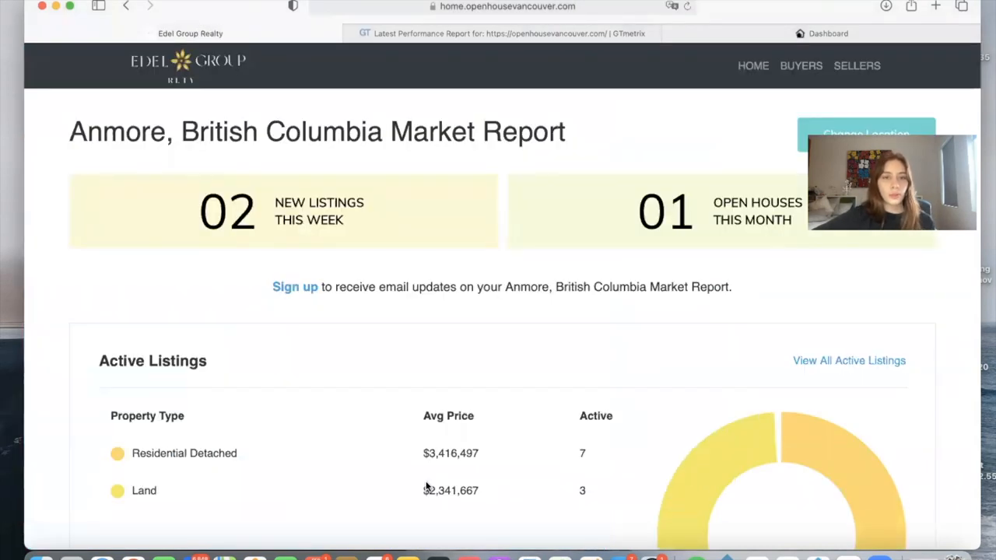
scroll(down, 3)
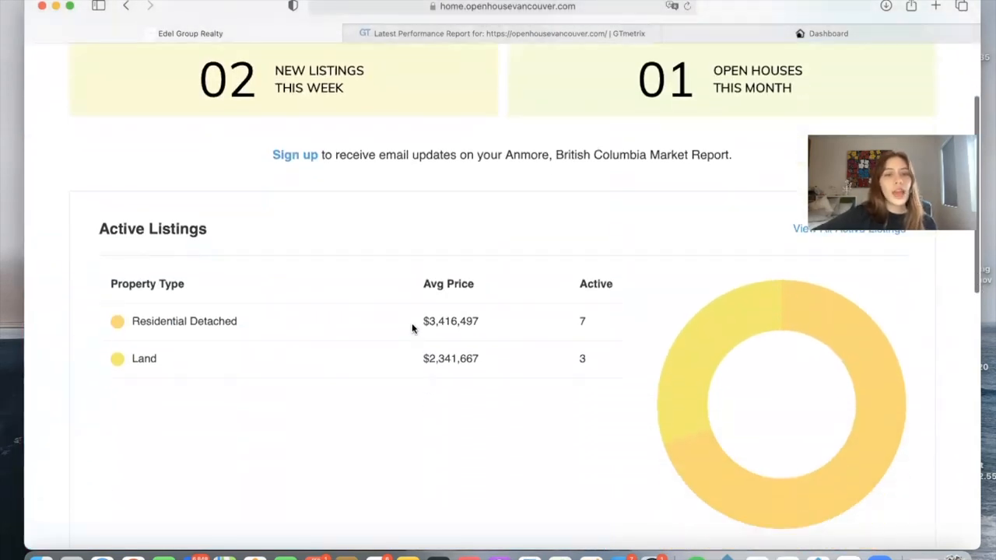
mouse_move(262, 319)
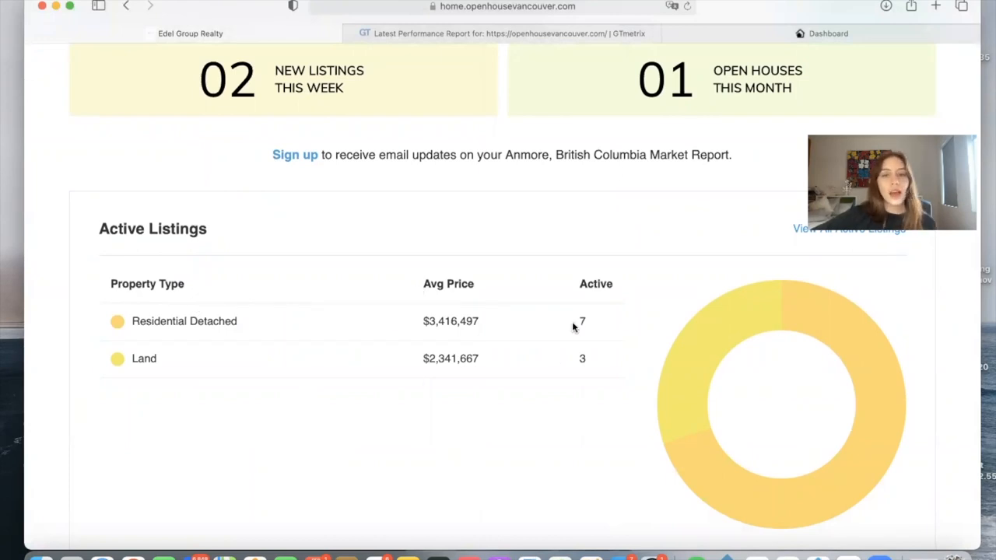
scroll(down, 3)
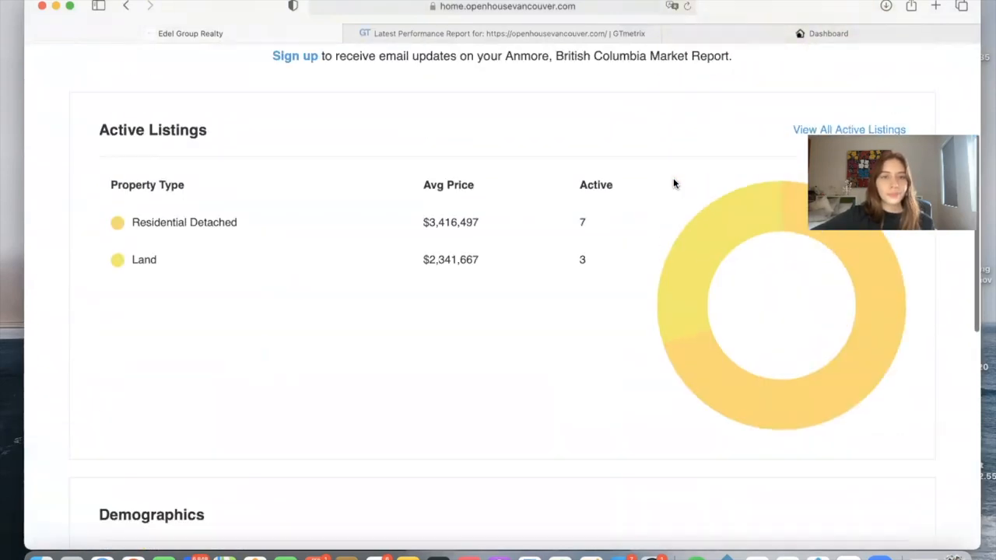
scroll(down, 3)
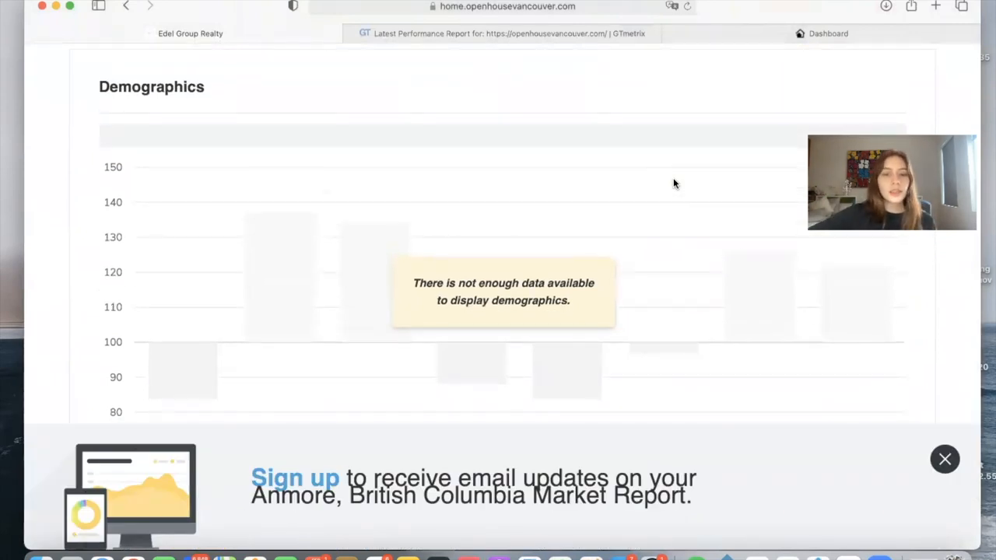
mouse_move(944, 458)
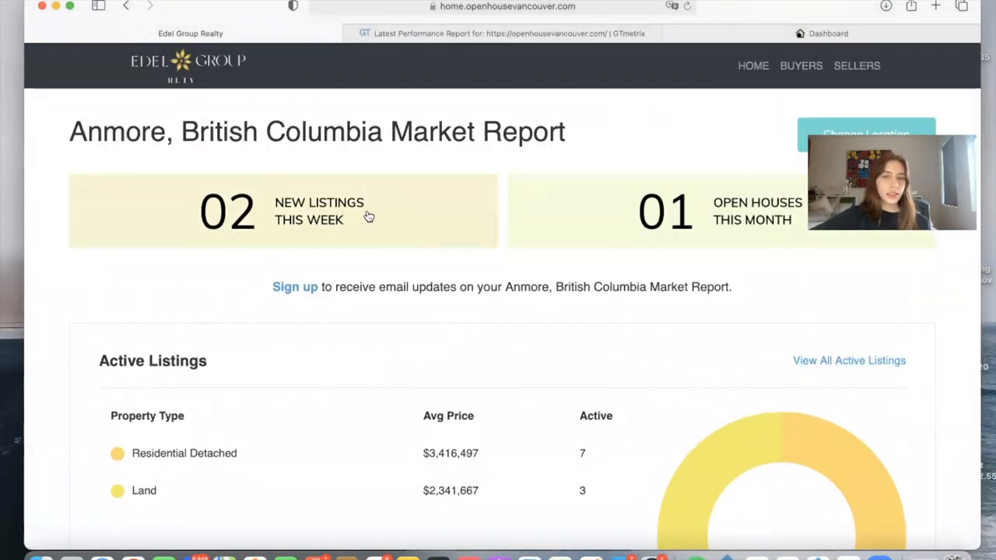
mouse_move(650, 235)
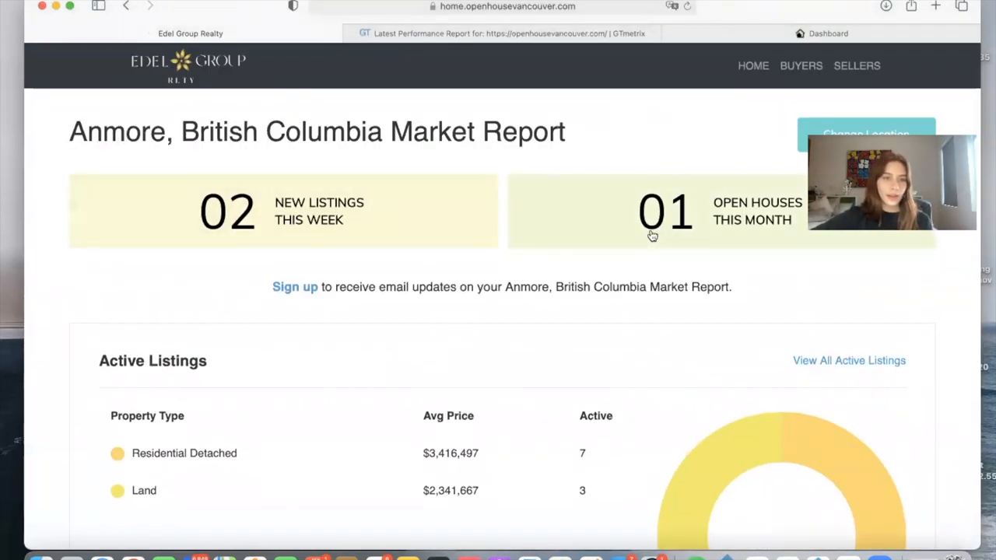
double_click(117, 131)
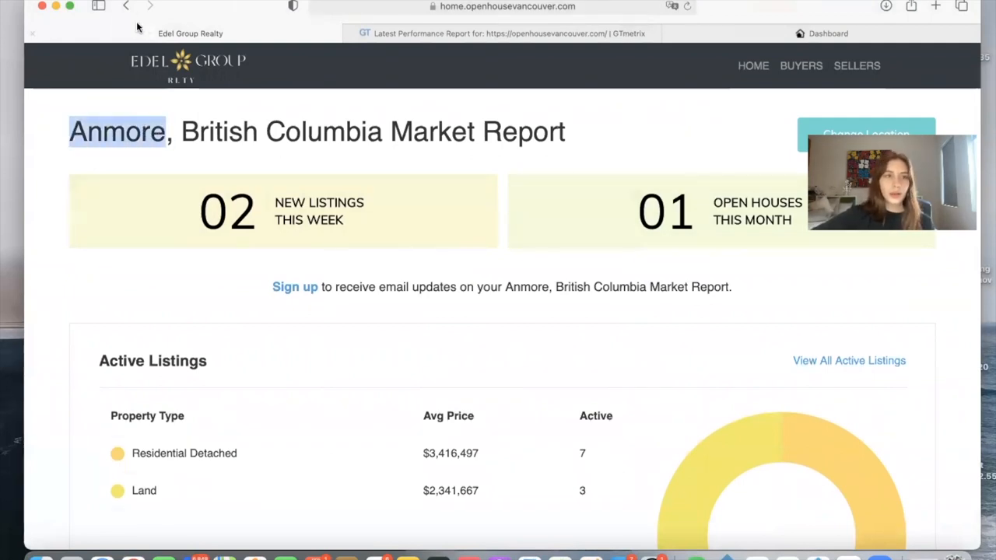
Open the Sellers home valuation form and scroll through it and back up.
click(856, 66)
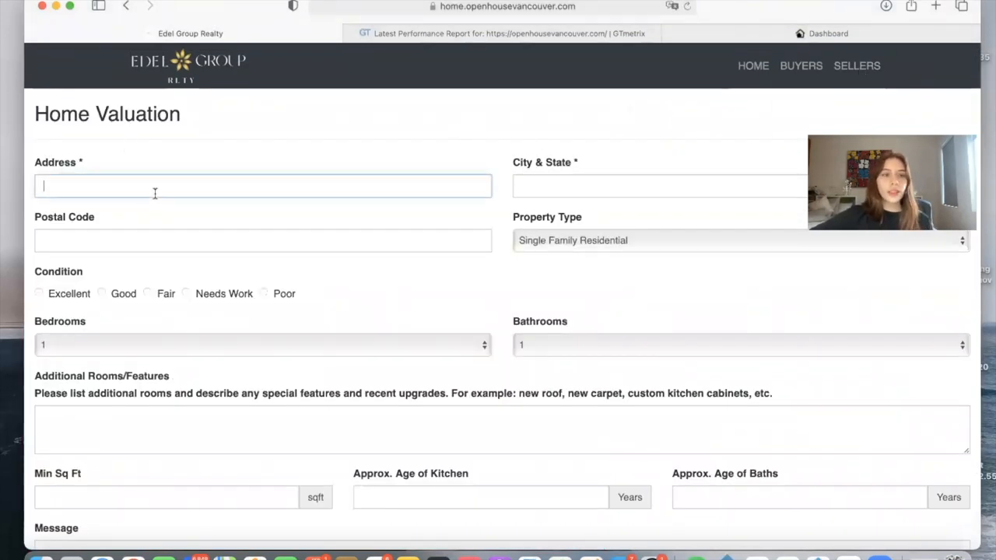
scroll(down, 3)
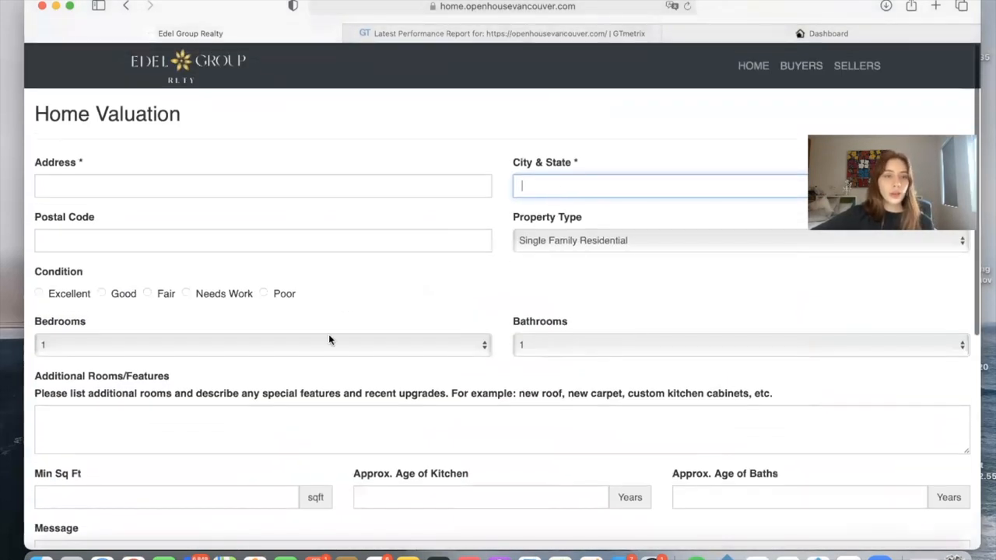
scroll(down, 3)
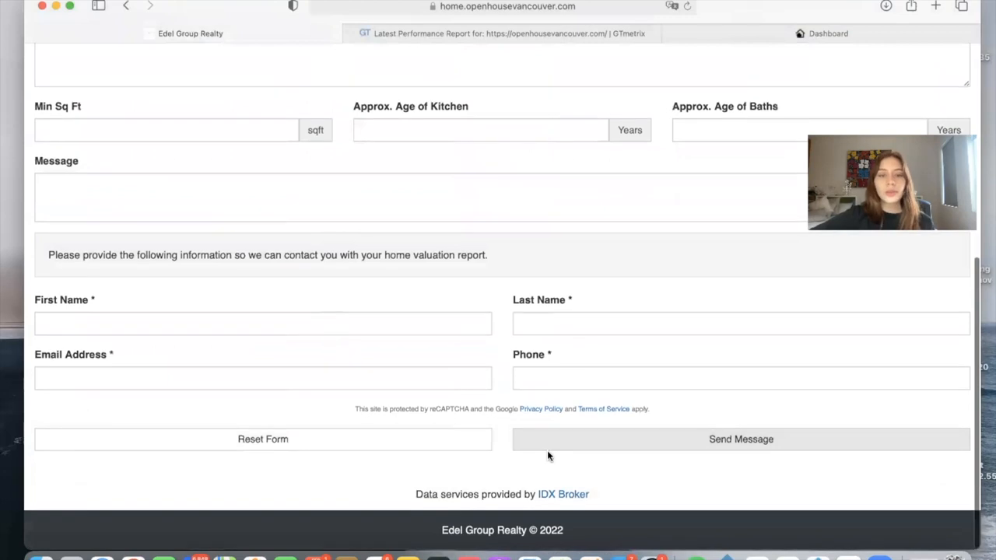
scroll(up, 3)
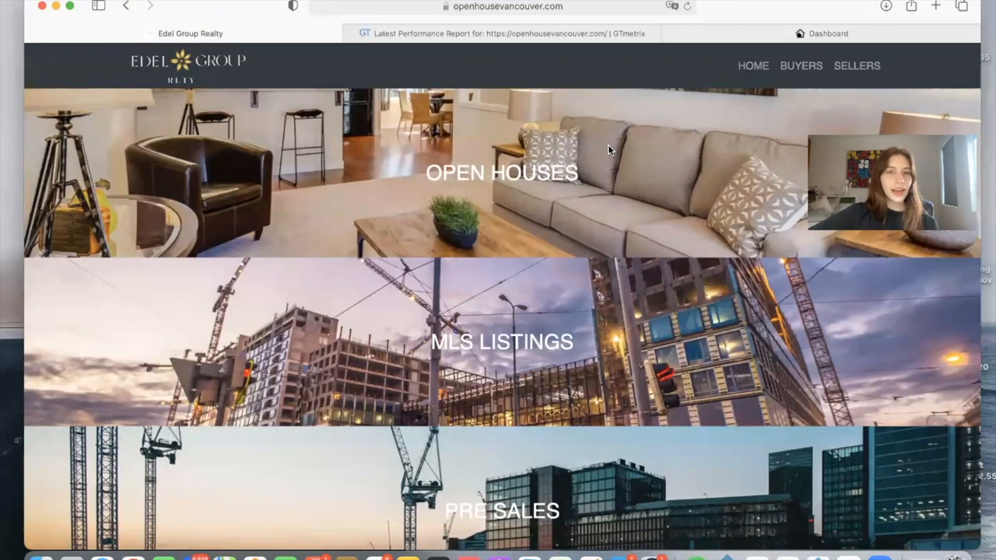
Review GTmetrix's top issues, Performance and Summary for openhousevancouver.com, then switch to the theme gallery.
click(502, 33)
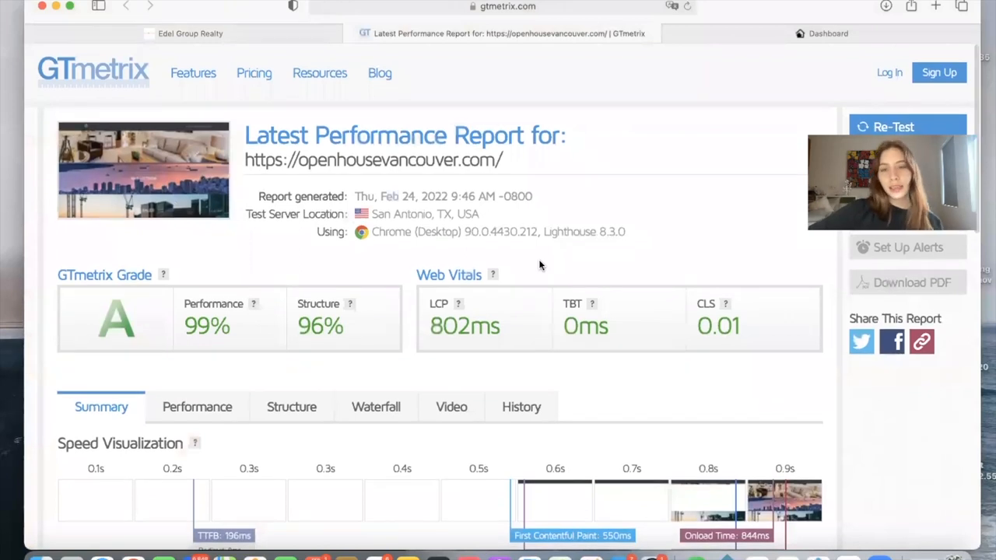
scroll(down, 3)
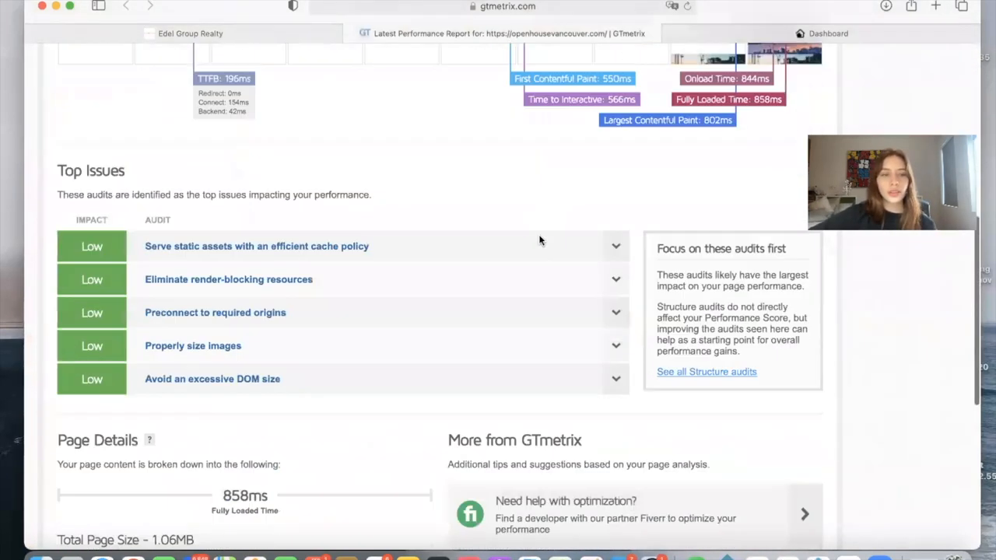
scroll(down, 3)
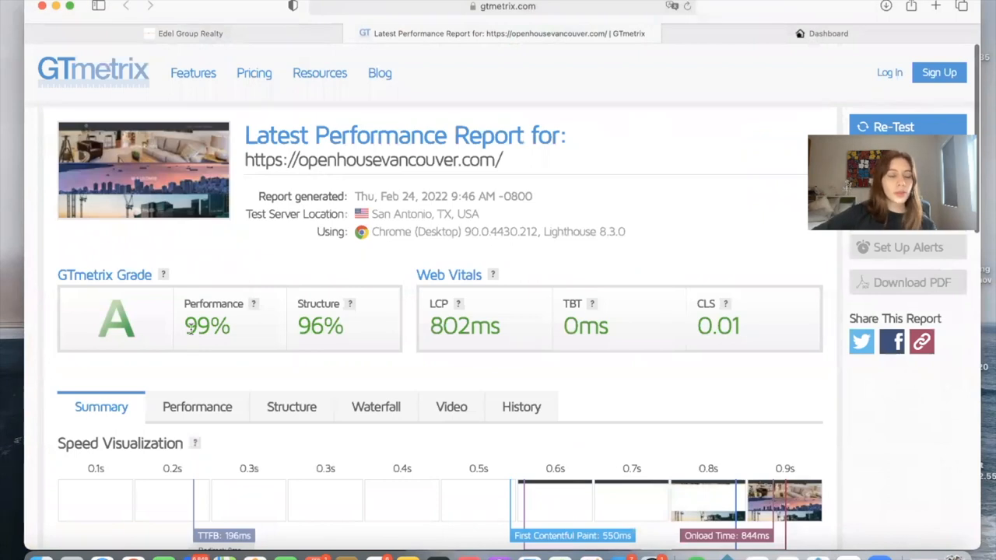
click(196, 407)
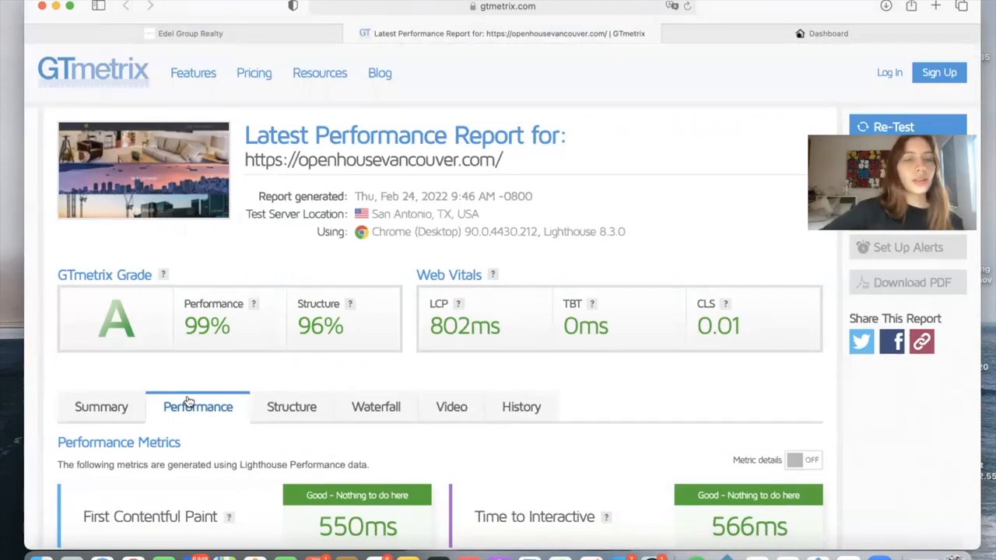
click(102, 407)
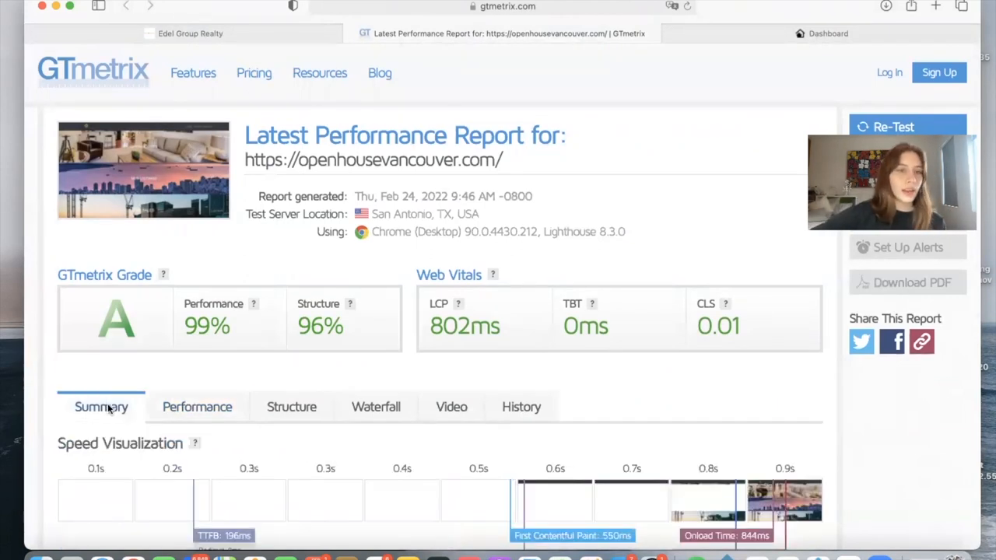
click(191, 32)
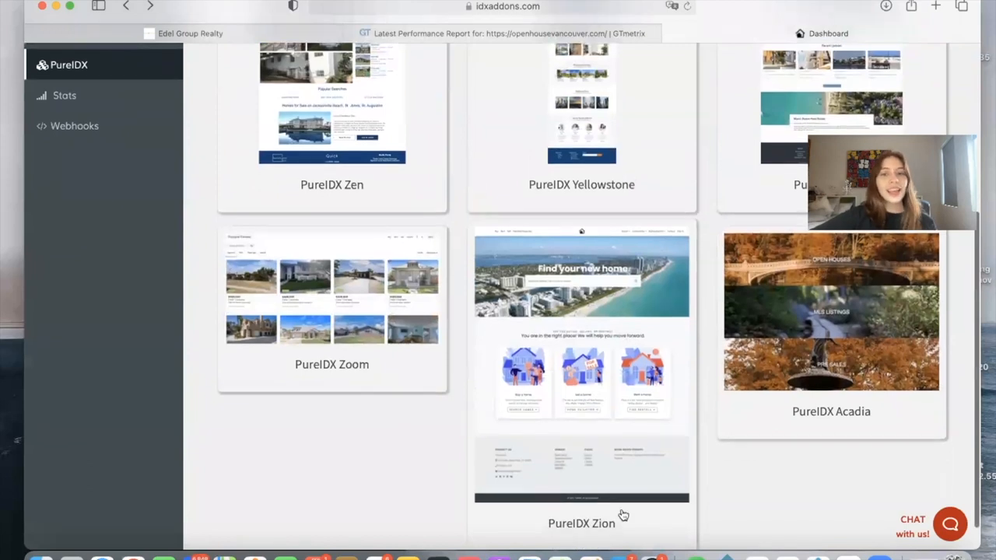
mouse_move(564, 305)
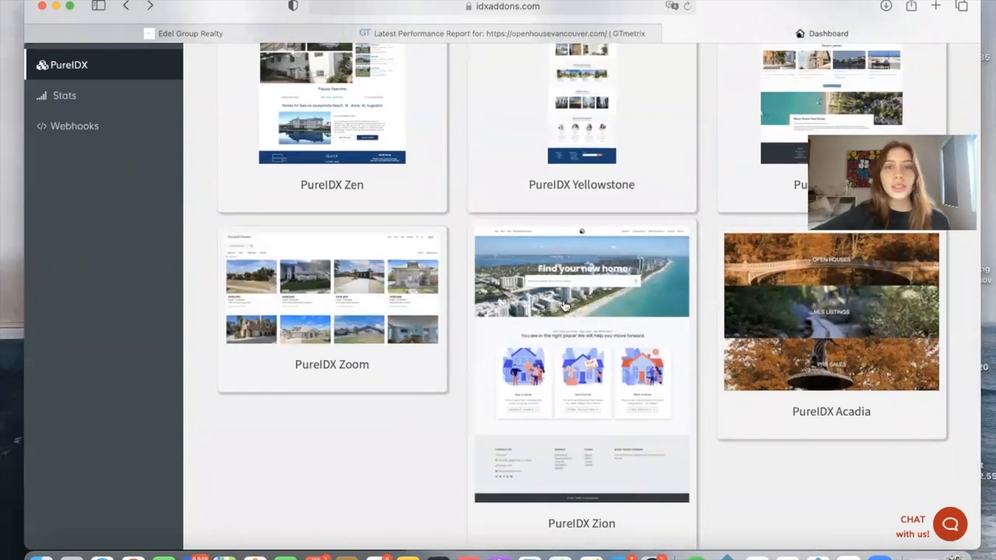
mouse_move(628, 255)
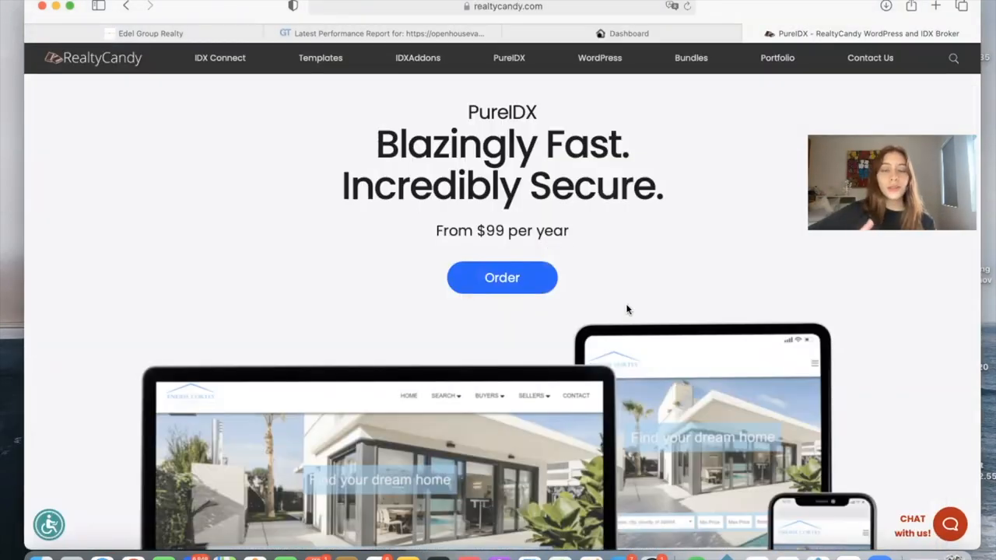
Scroll the $99/year PureIDX page through specifications, template demos and one-hour setup details.
scroll(down, 3)
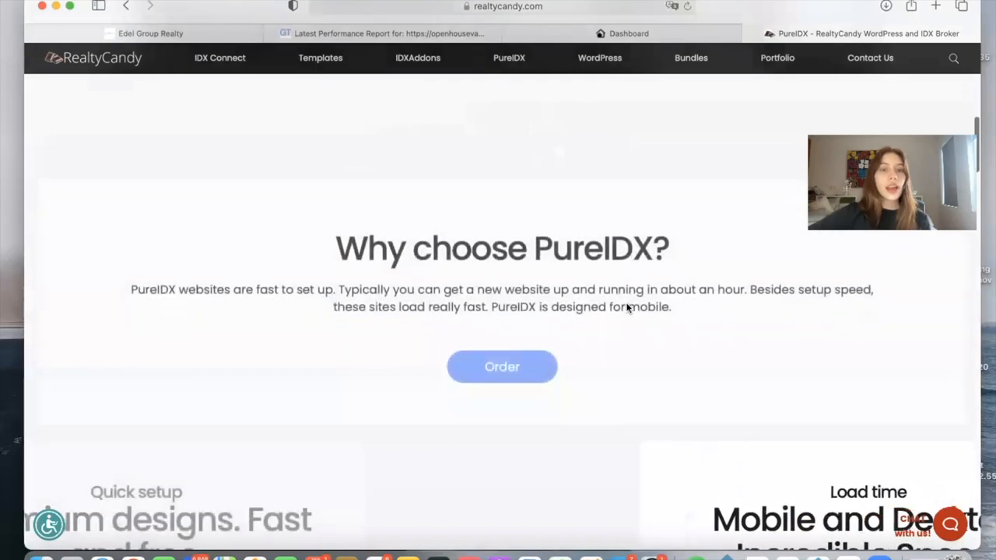
scroll(down, 3)
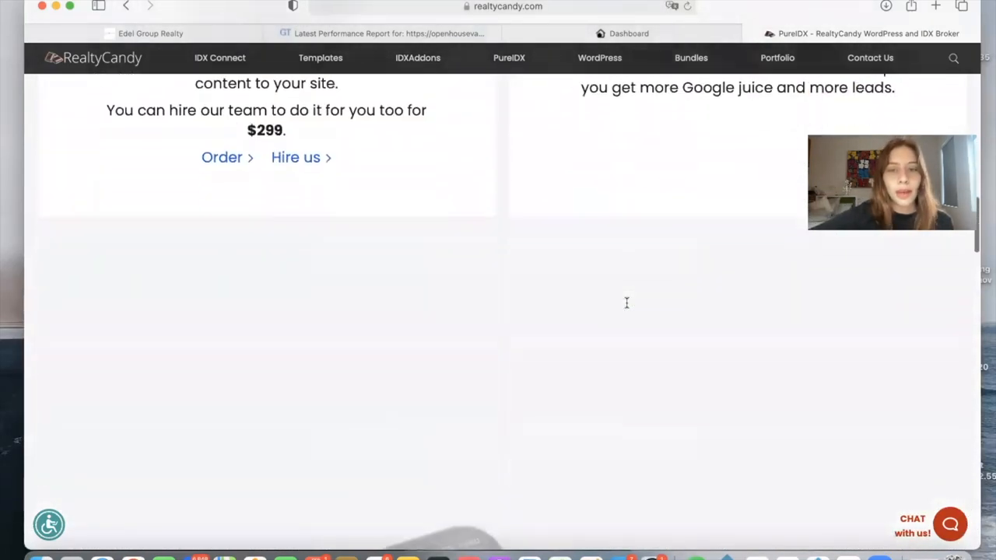
scroll(down, 3)
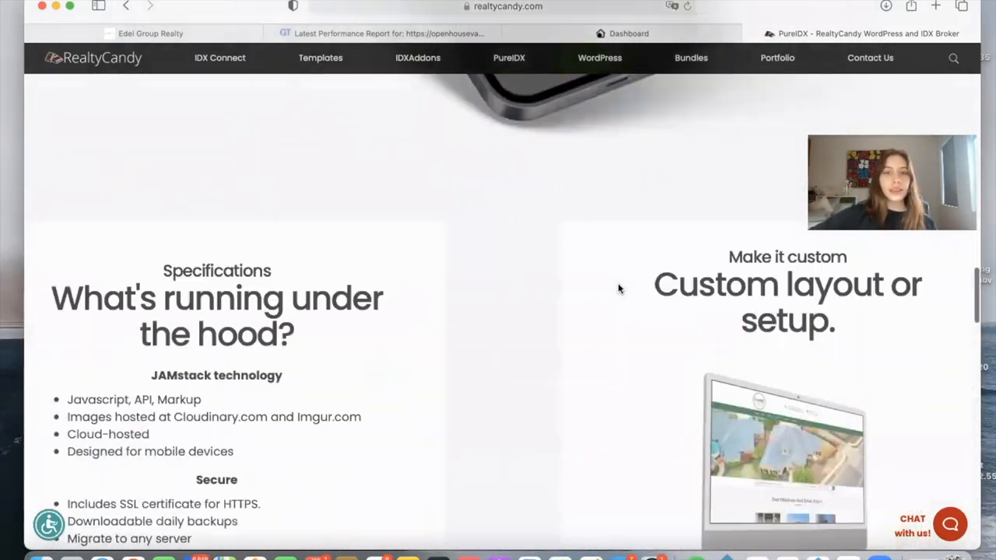
scroll(down, 3)
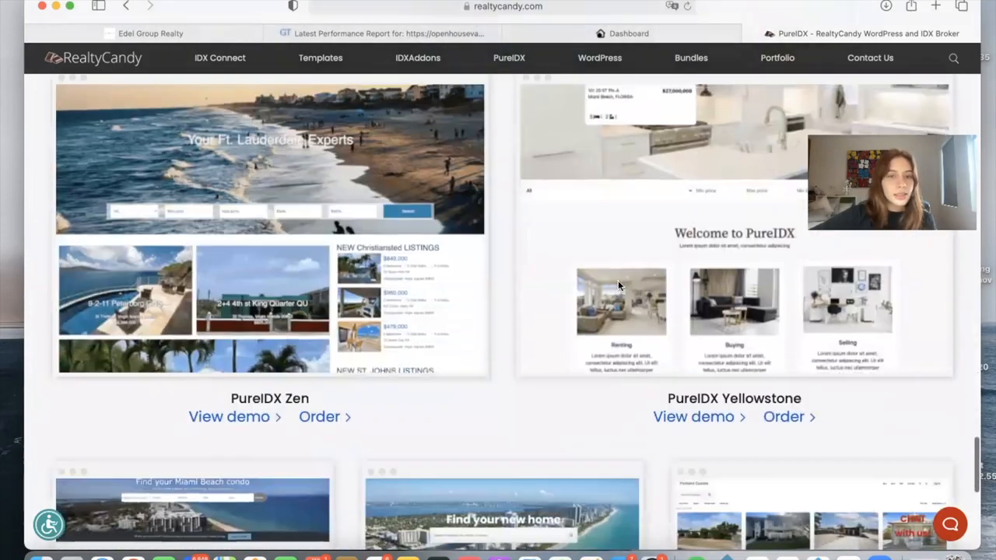
scroll(down, 3)
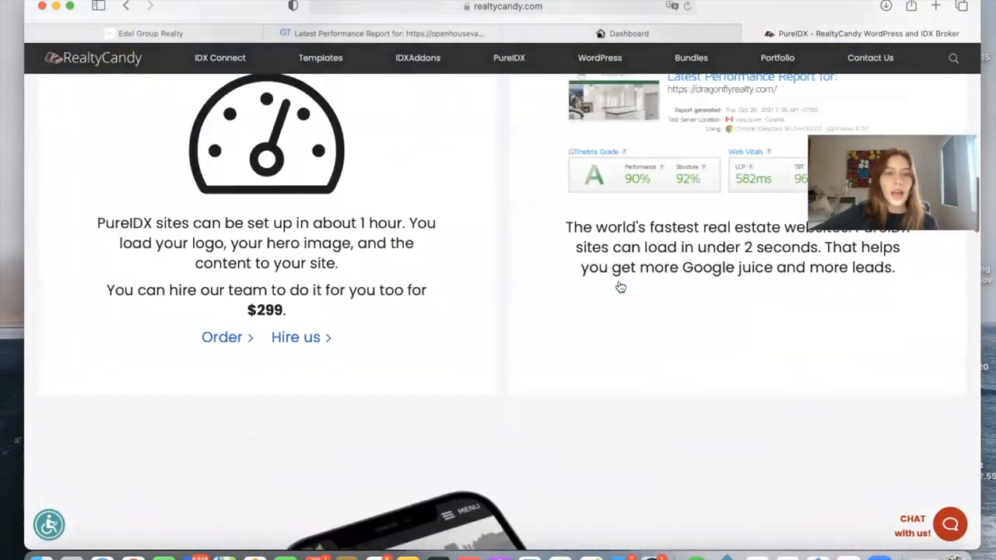